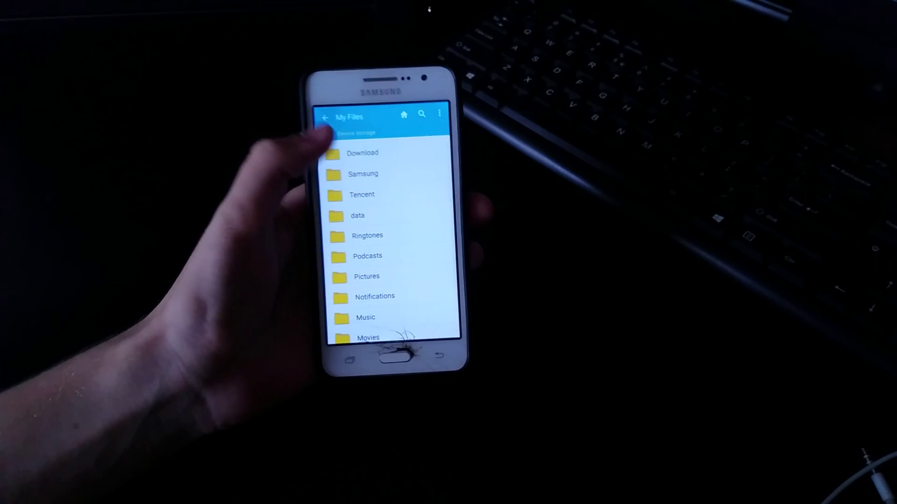
Browse the Device storage folders (Download, Samsung, Tencent, data) in My Files
{"action": "left_click", "coordinate": [363, 153]}
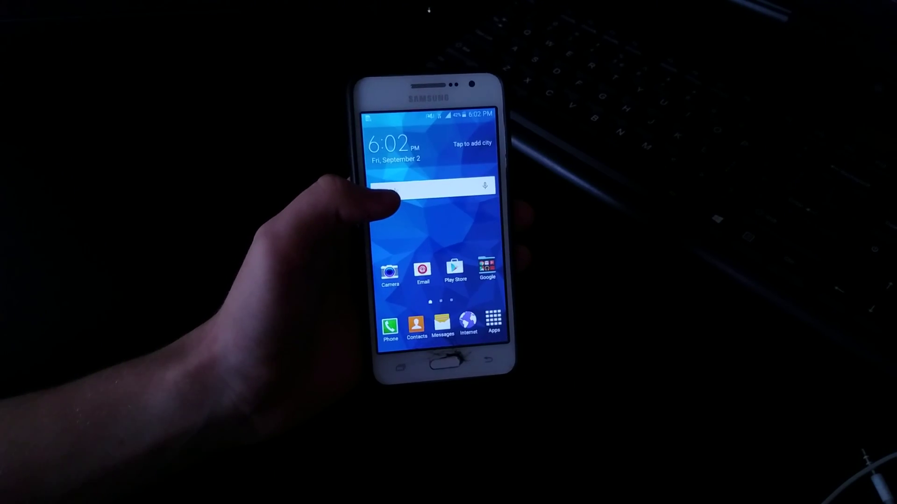
Open the app drawer from the home screen after the reboot
{"action": "left_click", "coordinate": [493, 320]}
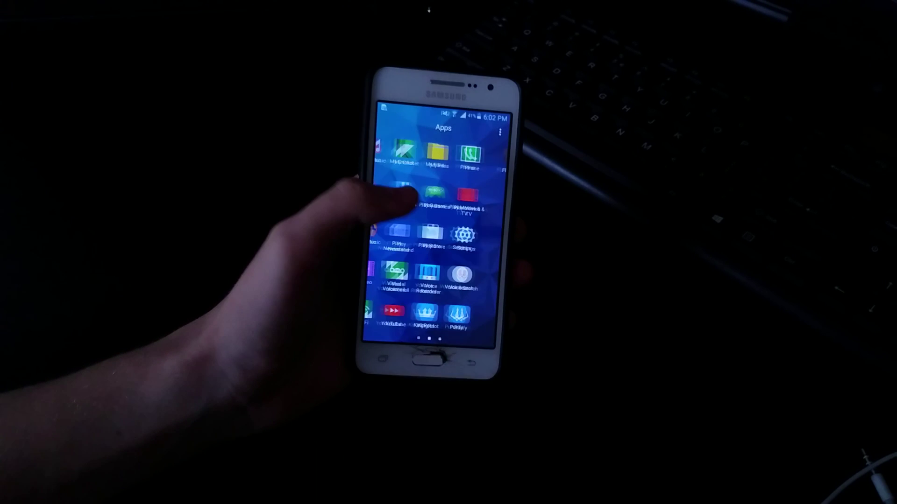